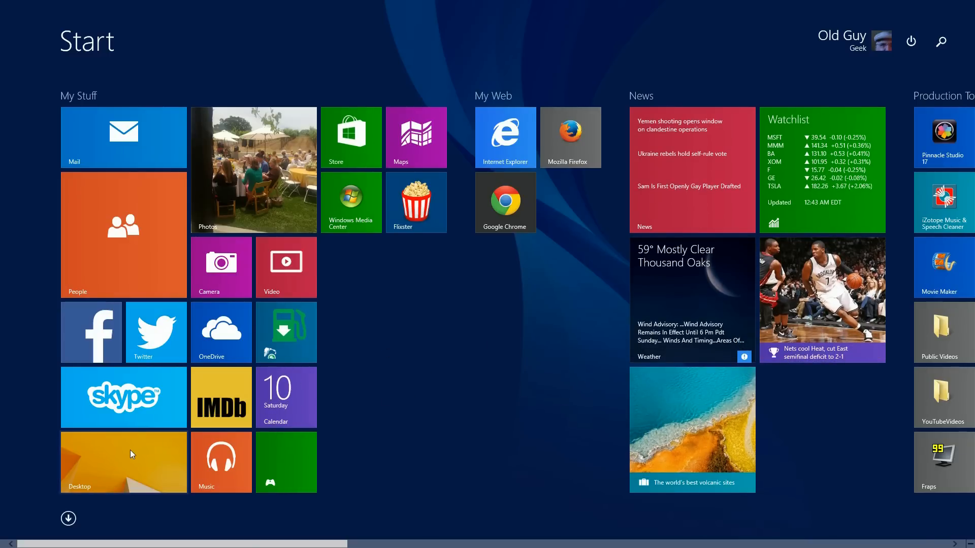
Go to the desktop and bring up File Explorer on the Borderlands Binaries folder
{"action": "left_click", "coordinate": [122, 462]}
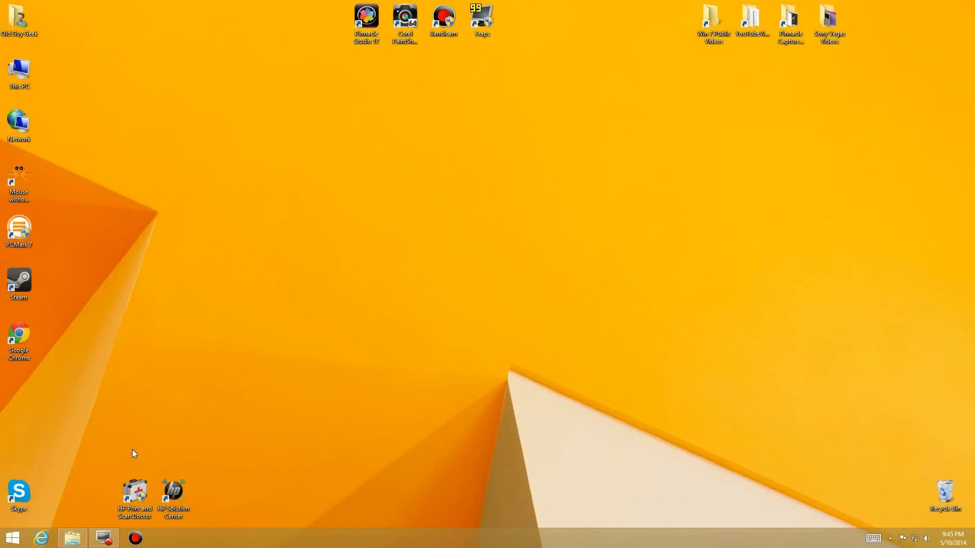
{"action": "left_click", "coordinate": [71, 538]}
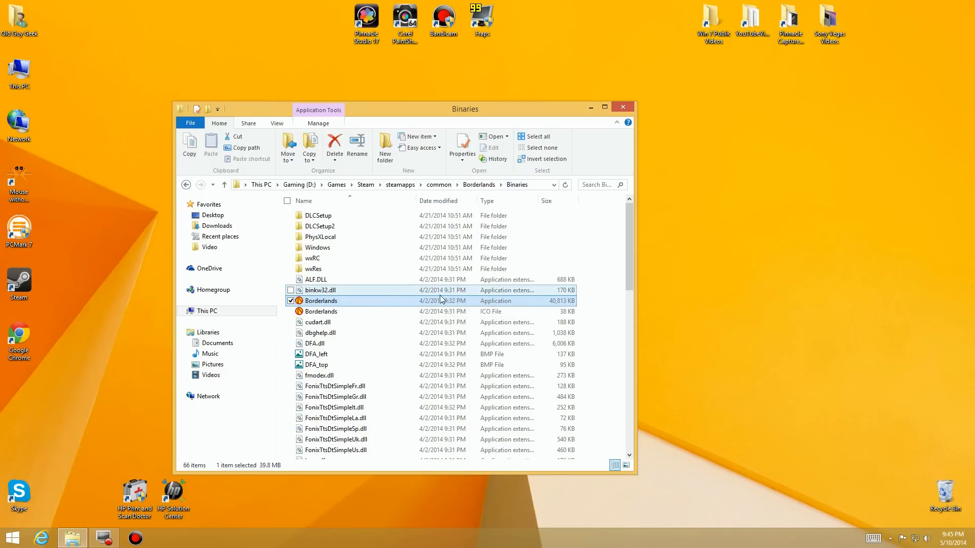
View Borderlands.exe's Properties dialog, note no Compatibility tab, and close it
{"action": "left_click", "coordinate": [322, 301]}
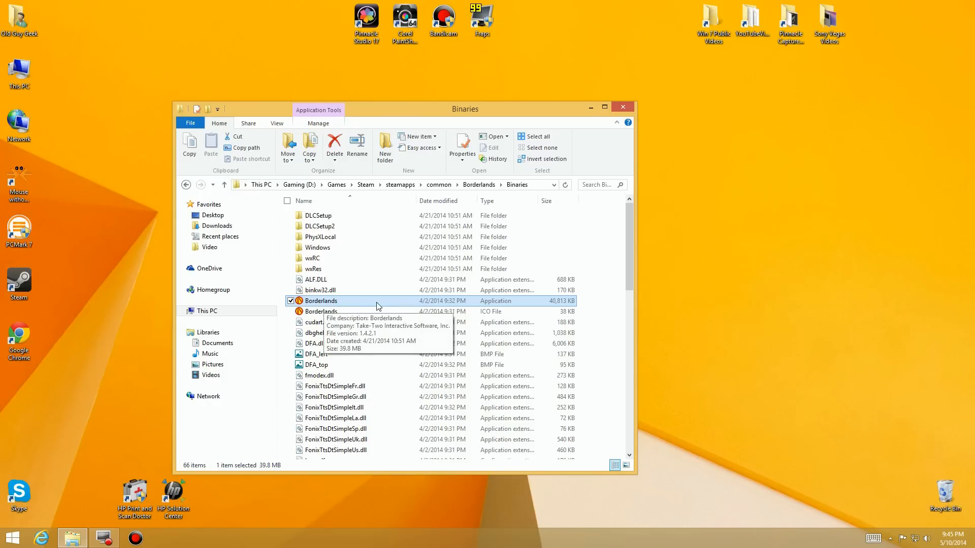
{"action": "right_click", "coordinate": [321, 301]}
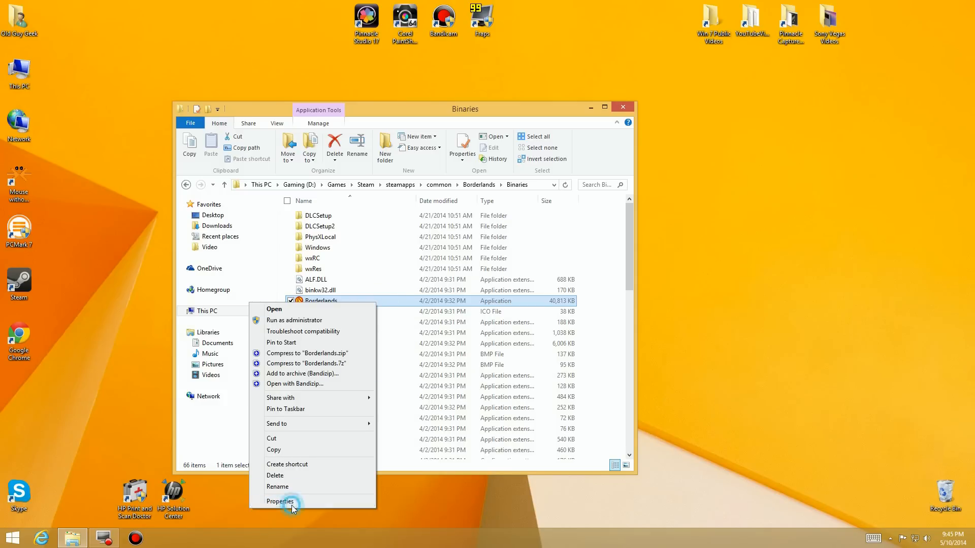
{"action": "left_click", "coordinate": [280, 501]}
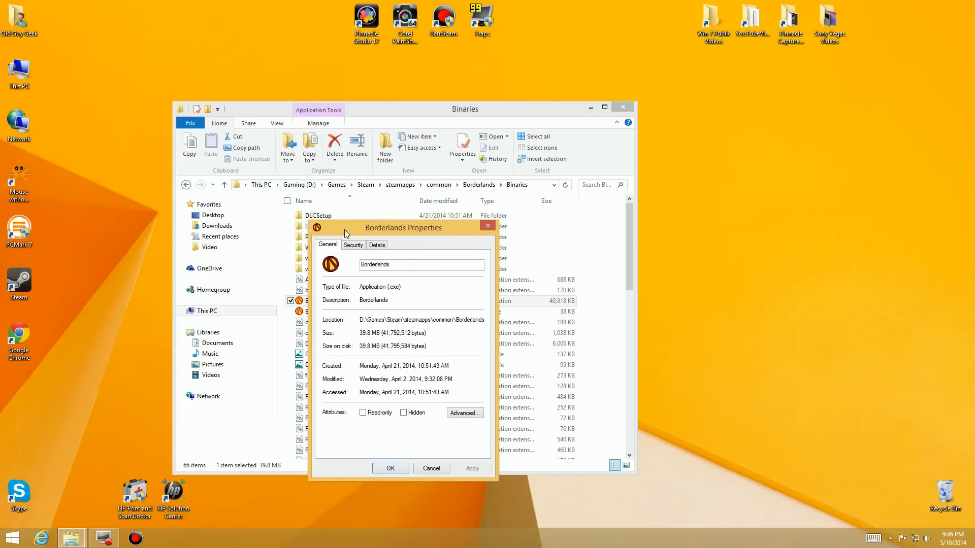
{"action": "mouse_move", "coordinate": [483, 231]}
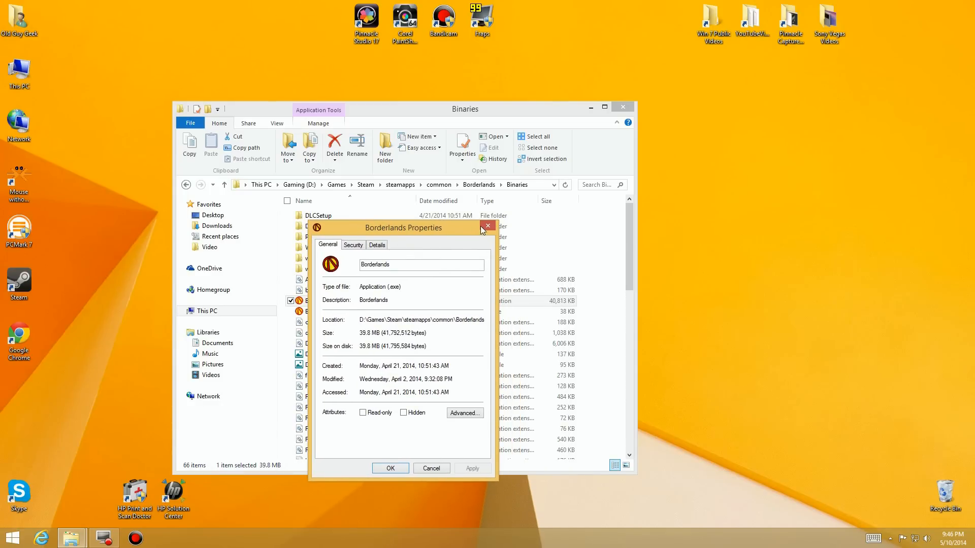
{"action": "mouse_move", "coordinate": [488, 228]}
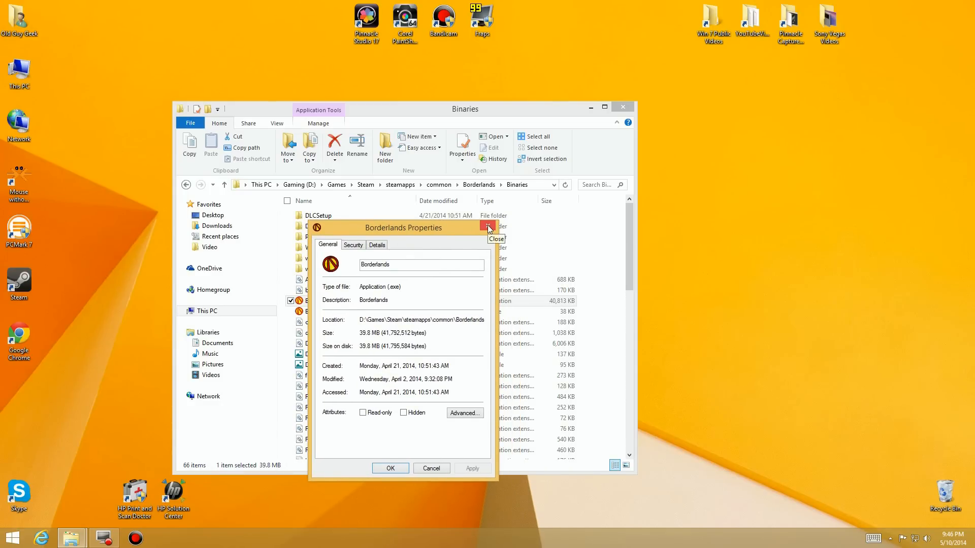
{"action": "left_click", "coordinate": [488, 227]}
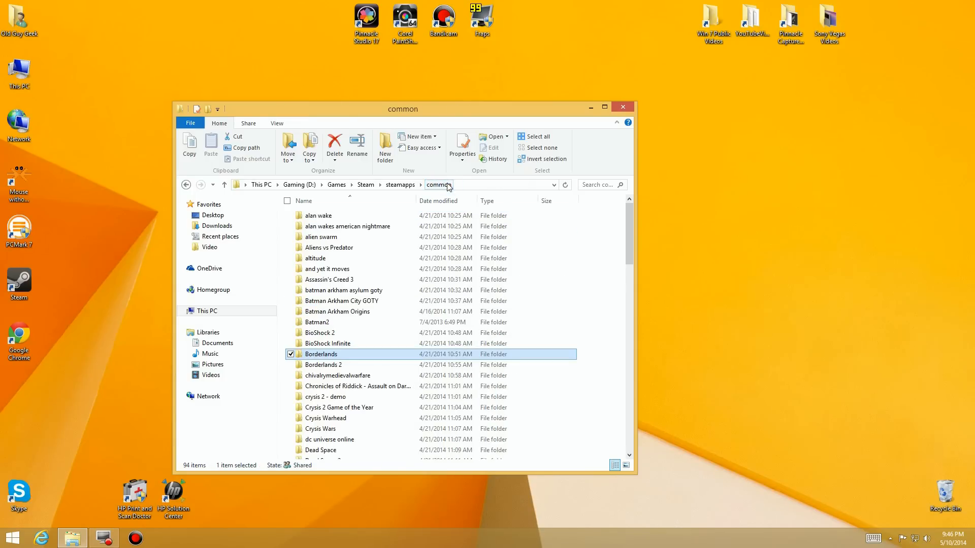
Check Borderlands2.exe's Compatibility tab in Borderlands 2\Binaries\Win32, then go back to the Borderlands folder
{"action": "double_click", "coordinate": [324, 365]}
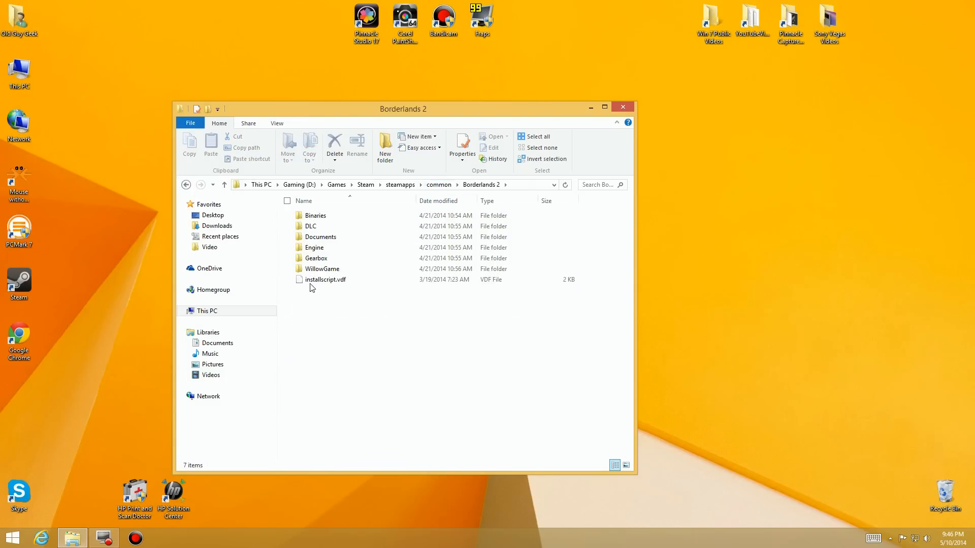
{"action": "double_click", "coordinate": [315, 216]}
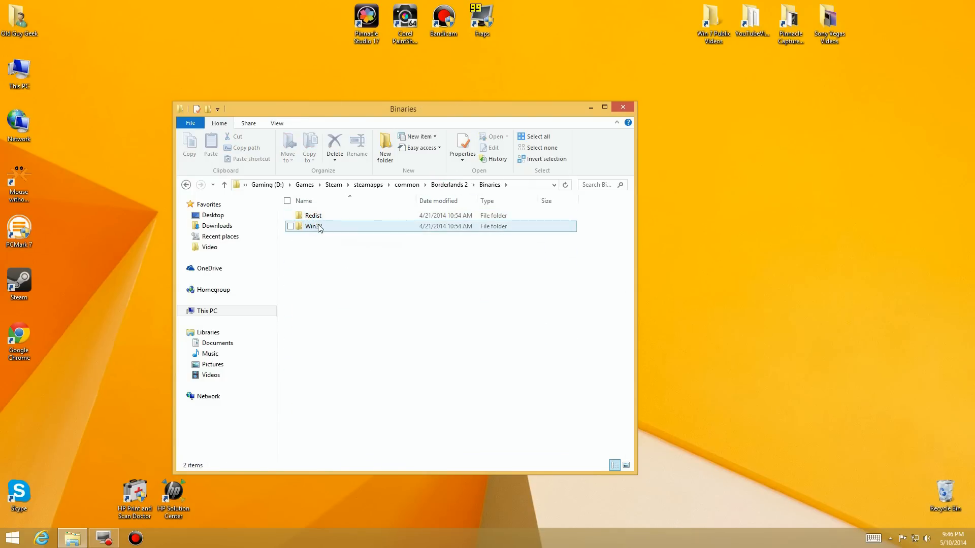
{"action": "double_click", "coordinate": [313, 225]}
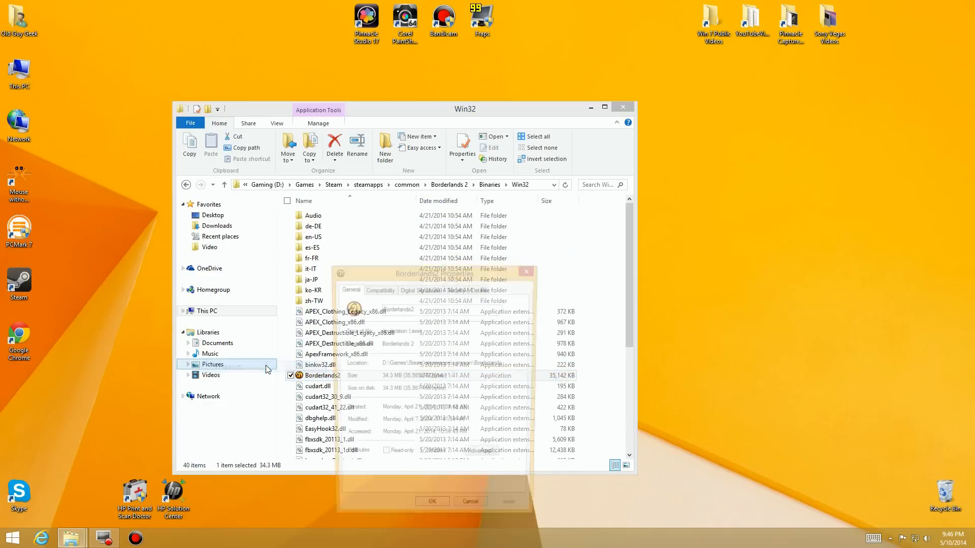
{"action": "left_click", "coordinate": [377, 288]}
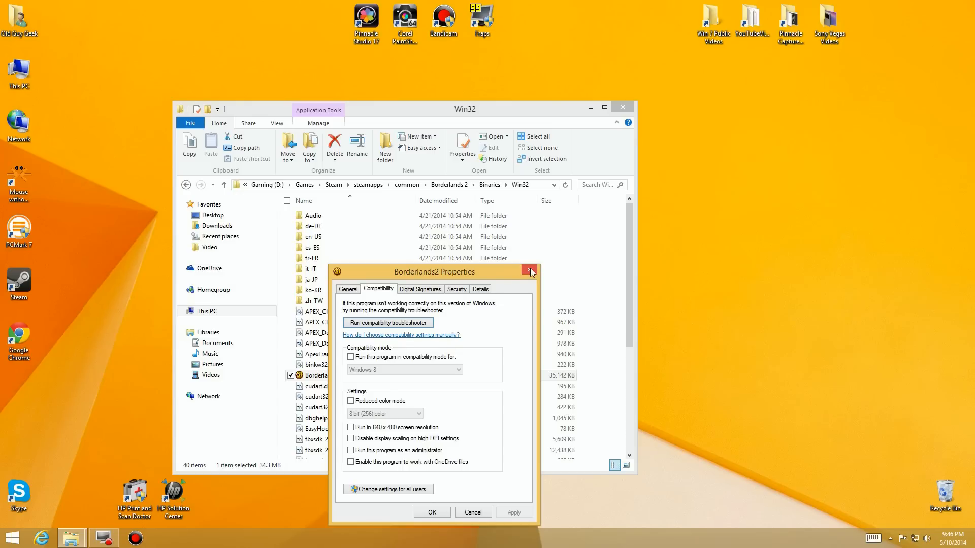
{"action": "left_click", "coordinate": [529, 271]}
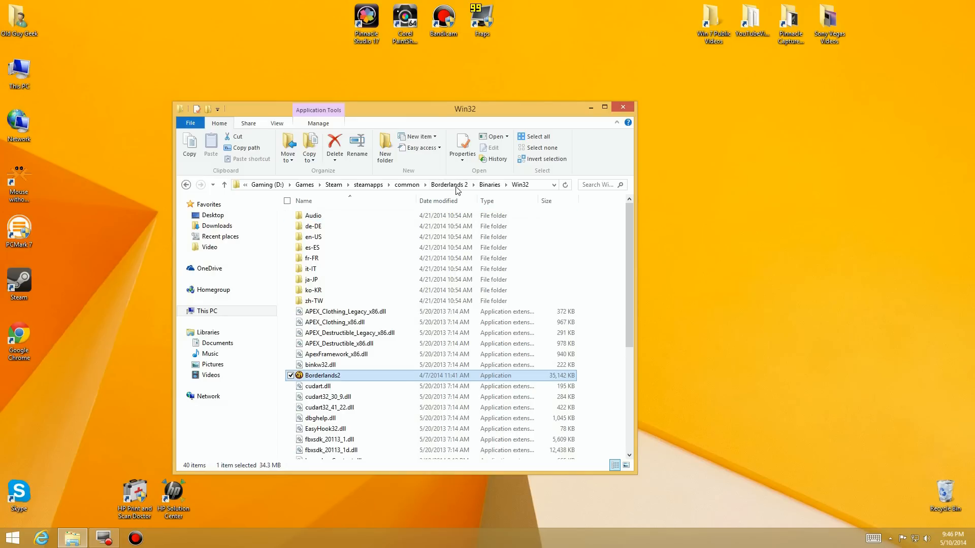
{"action": "left_click", "coordinate": [407, 185]}
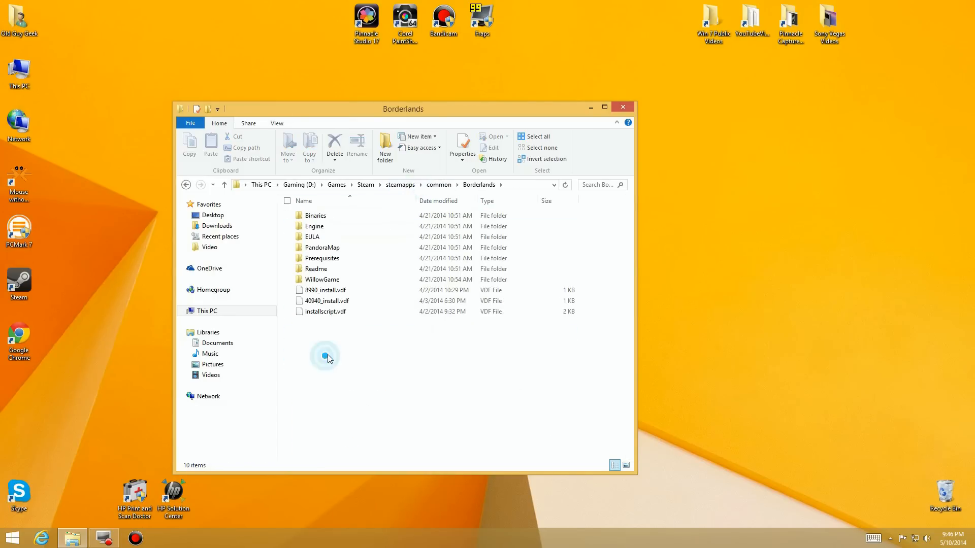
Create a shortcut to Borderlands.exe in the Binaries folder and select it
{"action": "double_click", "coordinate": [315, 215]}
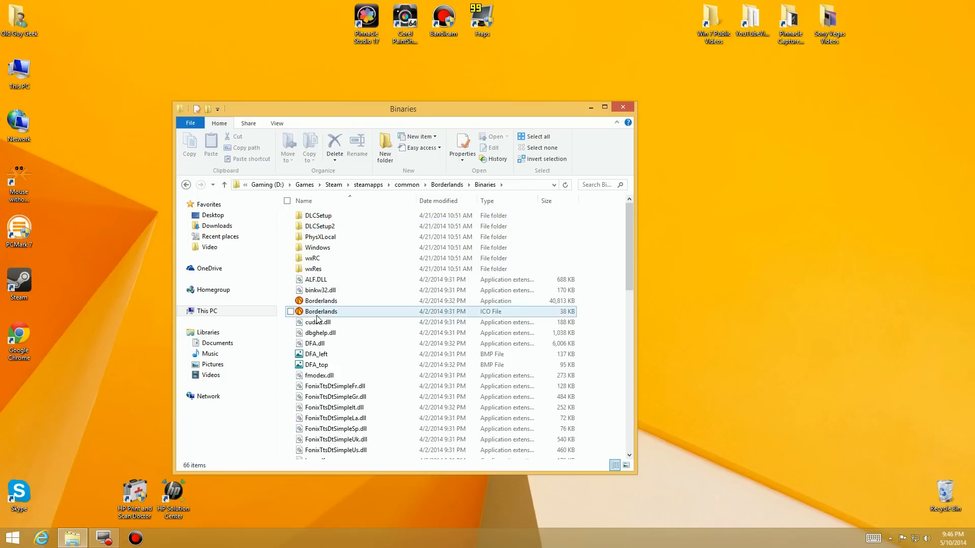
{"action": "left_click", "coordinate": [322, 300]}
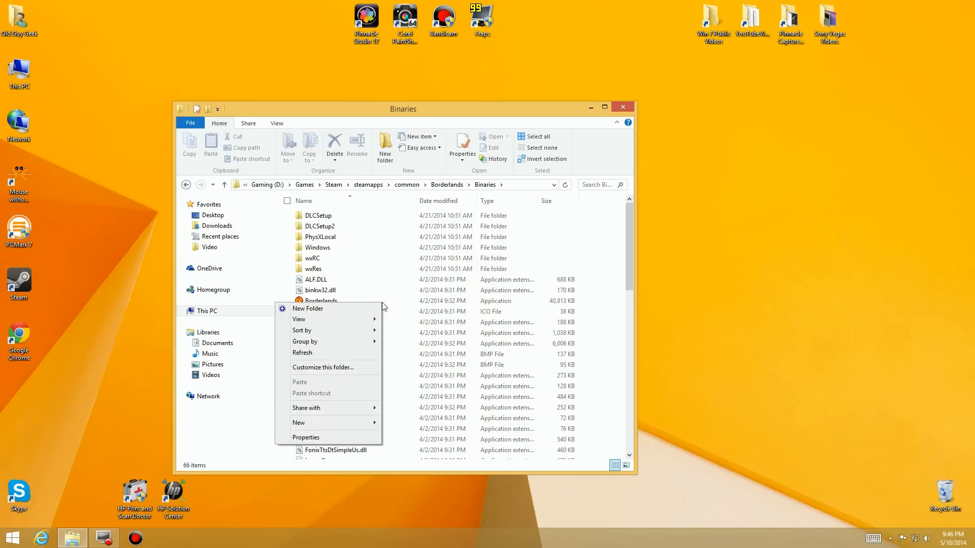
{"action": "mouse_move", "coordinate": [320, 304]}
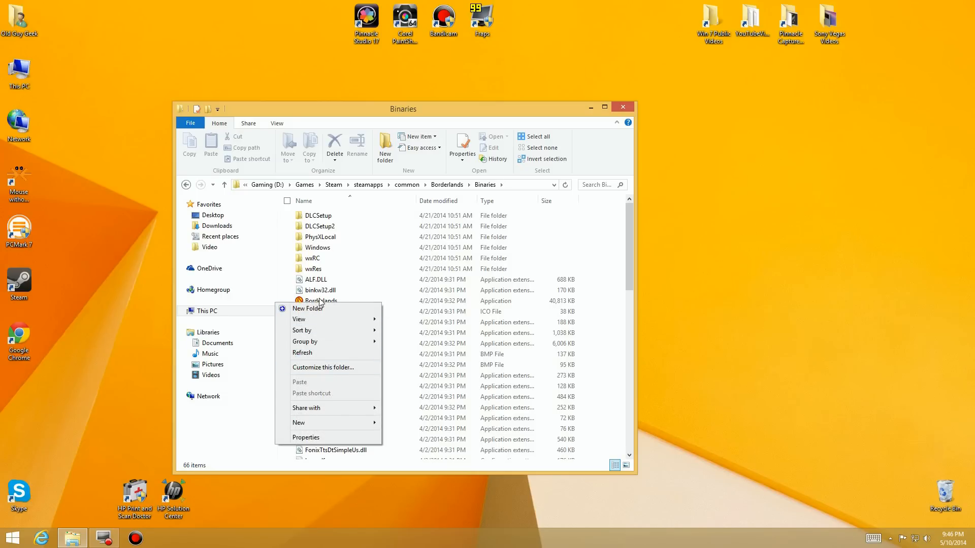
{"action": "right_click", "coordinate": [322, 300]}
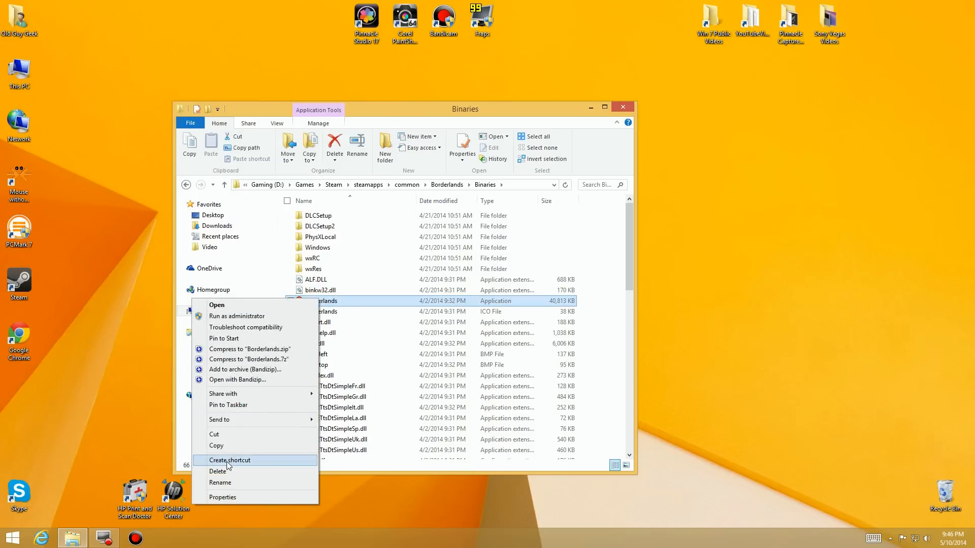
{"action": "left_click", "coordinate": [230, 460]}
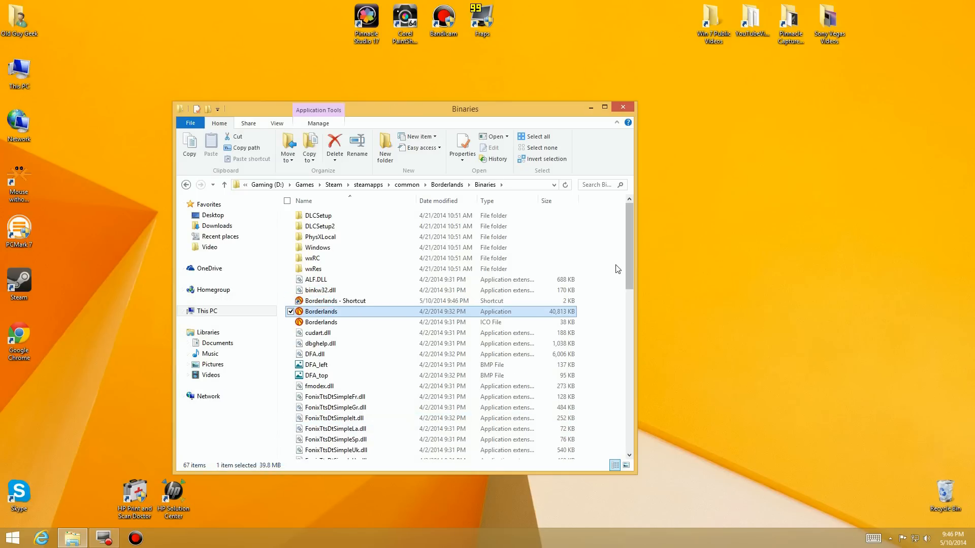
{"action": "left_click", "coordinate": [334, 301]}
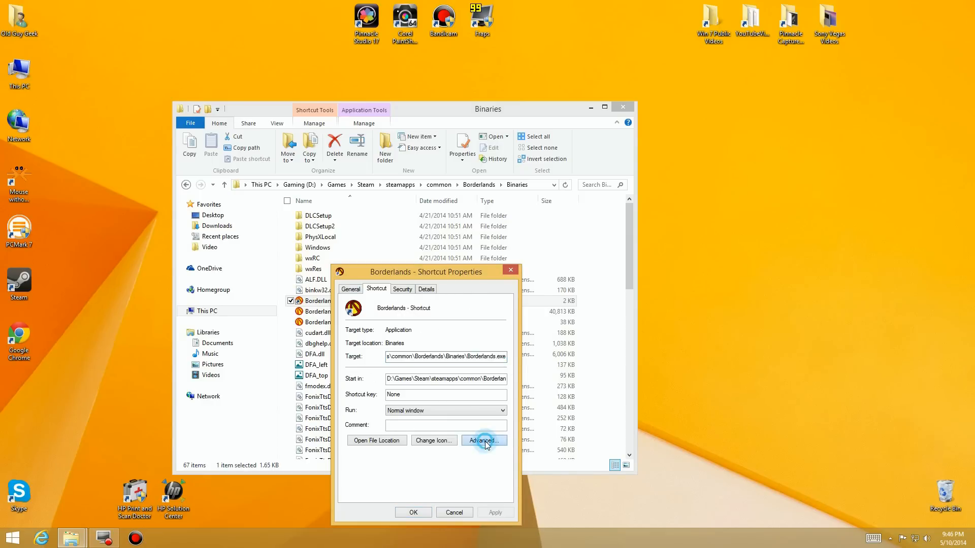
Check the shortcut's Advanced properties for compatibility options, close them, and delete the shortcut
{"action": "left_click", "coordinate": [484, 440]}
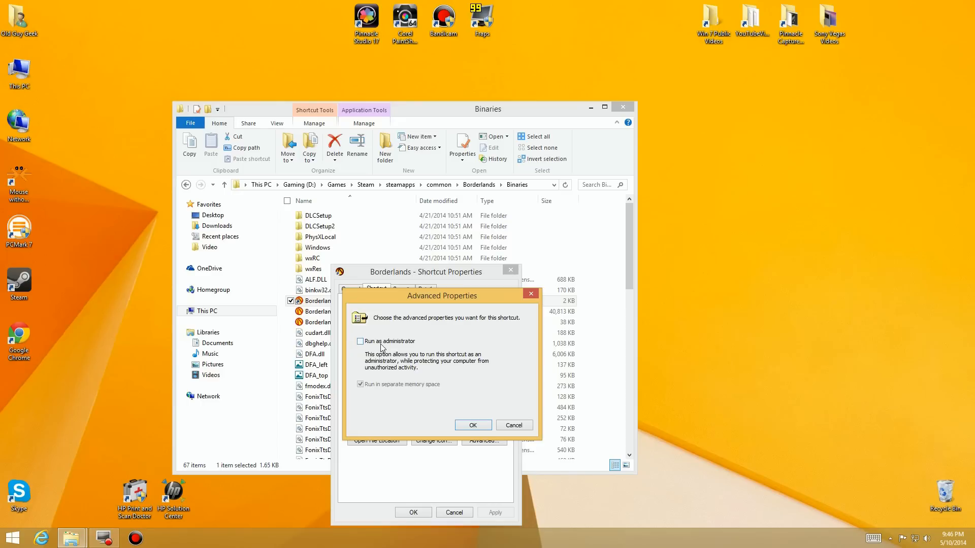
{"action": "left_click", "coordinate": [471, 426]}
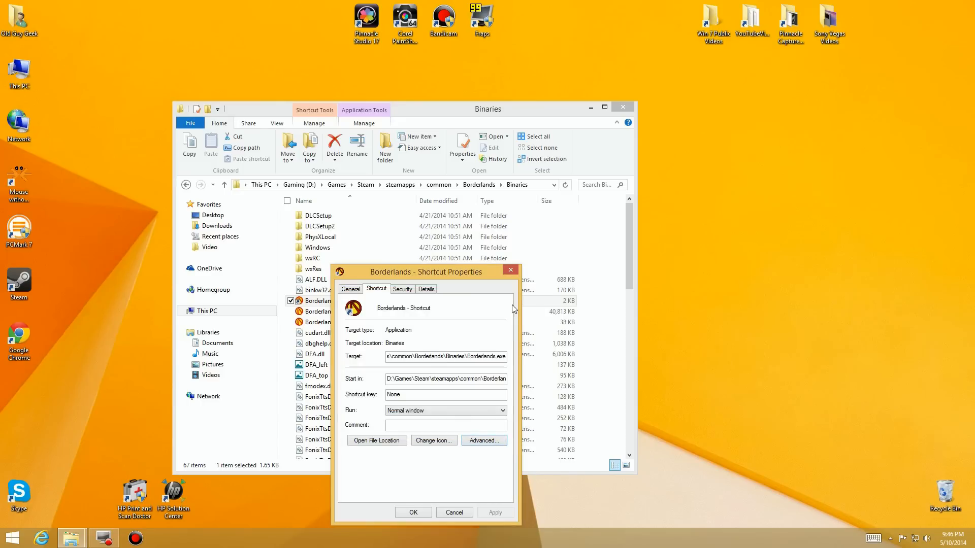
{"action": "left_click", "coordinate": [412, 512]}
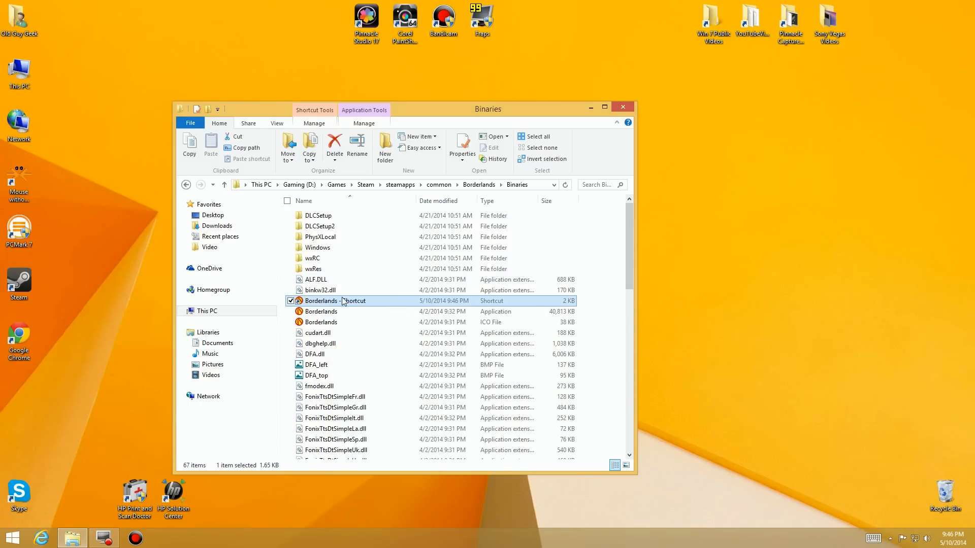
{"action": "right_click", "coordinate": [335, 300]}
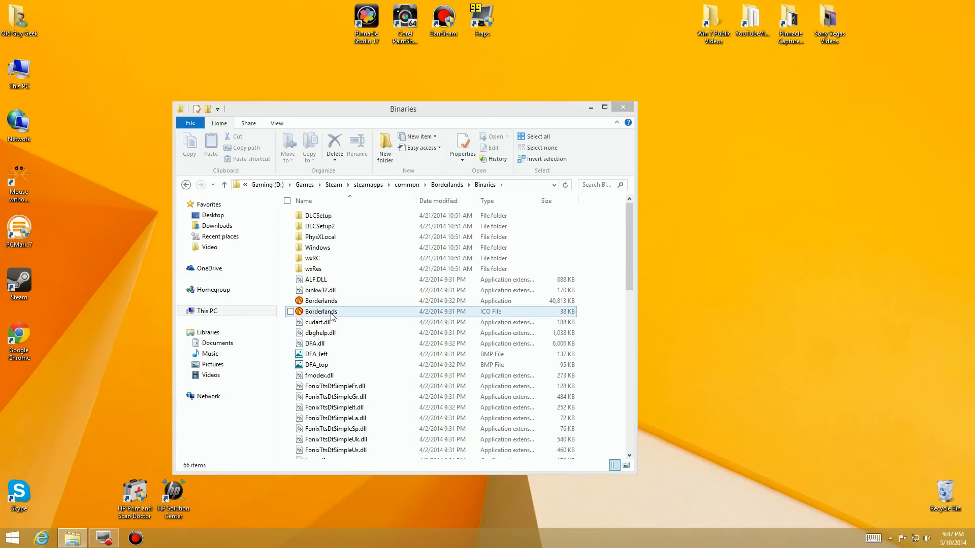
Search the Start screen for 'run' and launch 'Run programs made for previous versions of Windows'
{"action": "left_click", "coordinate": [320, 300]}
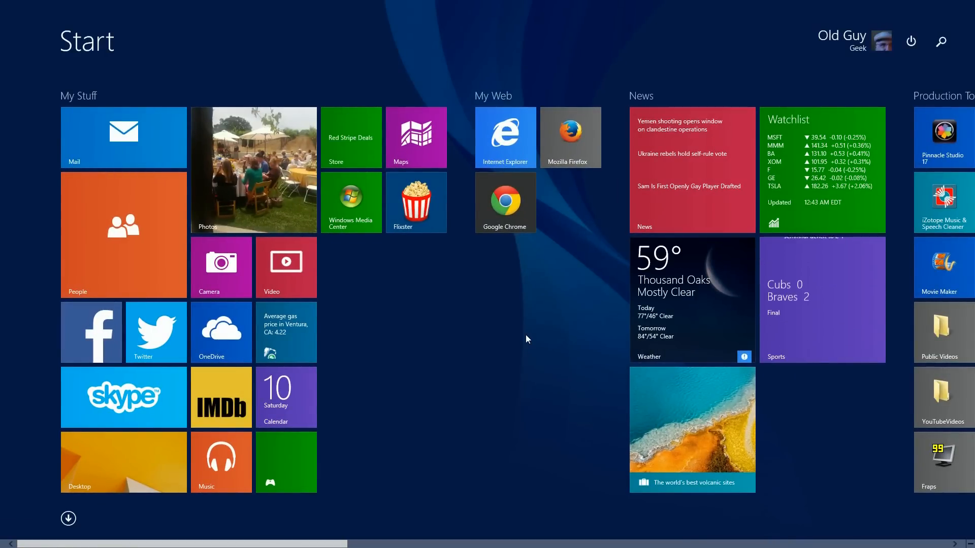
{"action": "type", "text": "run program"}
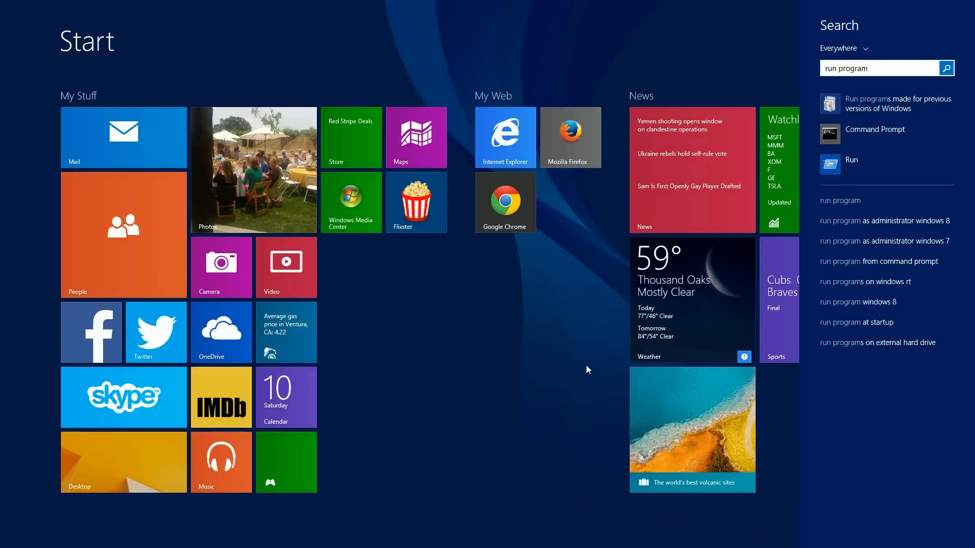
{"action": "mouse_move", "coordinate": [892, 109]}
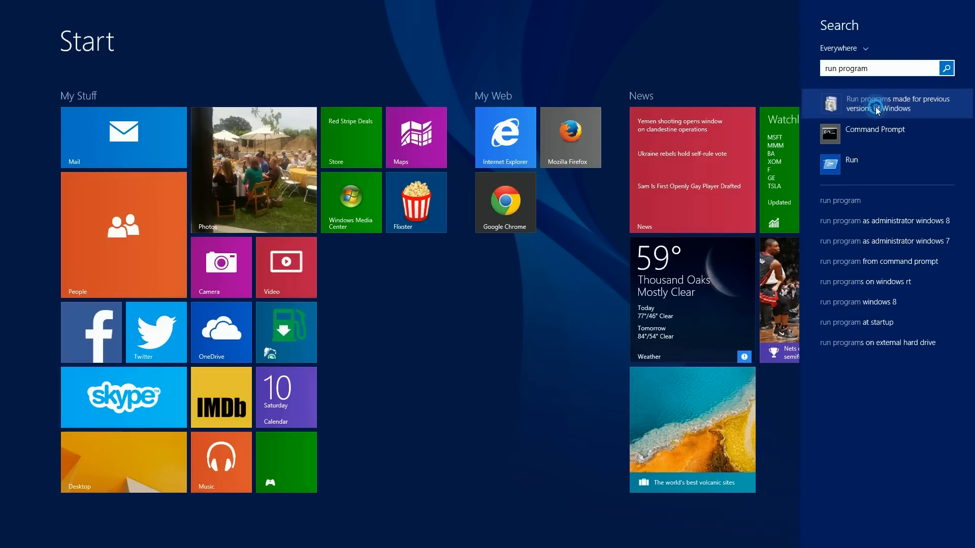
{"action": "left_click", "coordinate": [898, 103]}
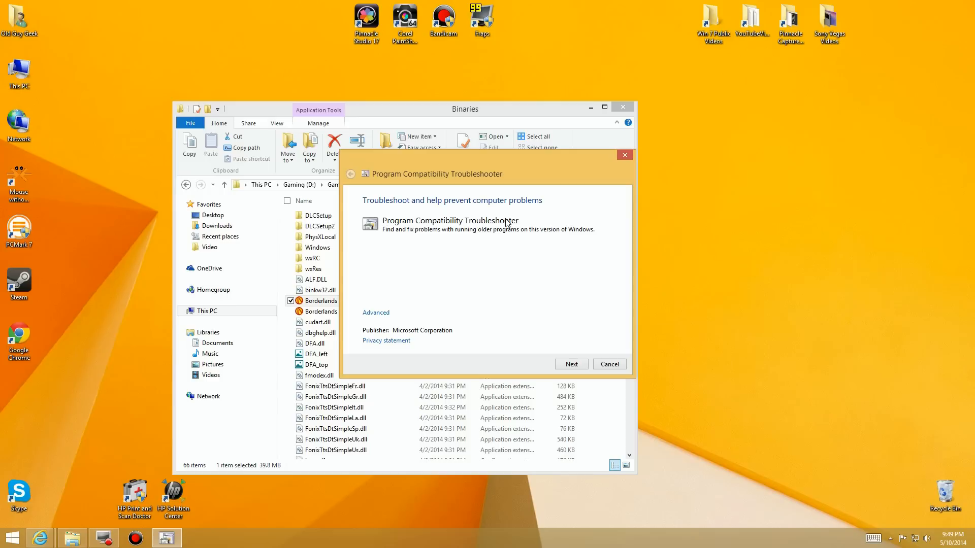
{"action": "mouse_move", "coordinate": [488, 236]}
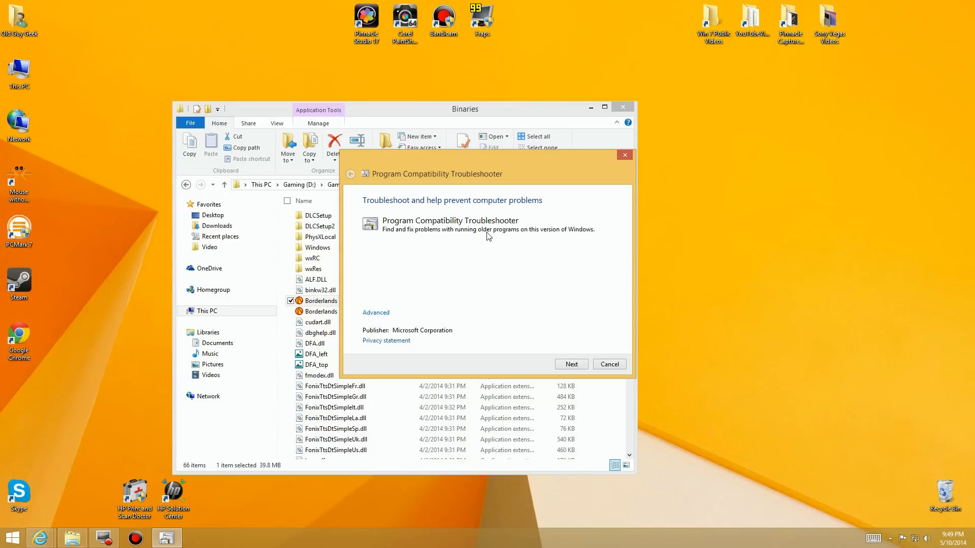
{"action": "mouse_move", "coordinate": [575, 238]}
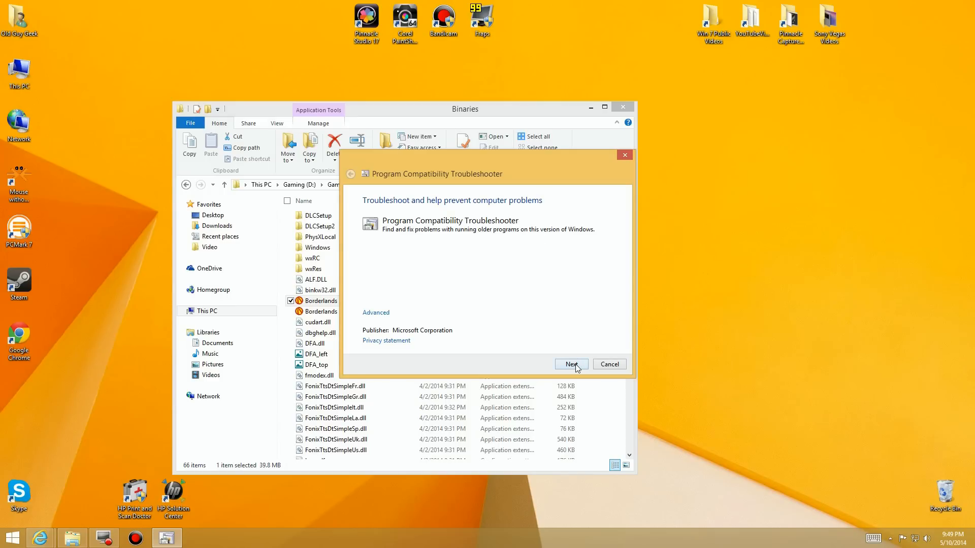
Advance past the intro and look through the troubleshooter's program list, choosing Not Listed
{"action": "left_click", "coordinate": [570, 364]}
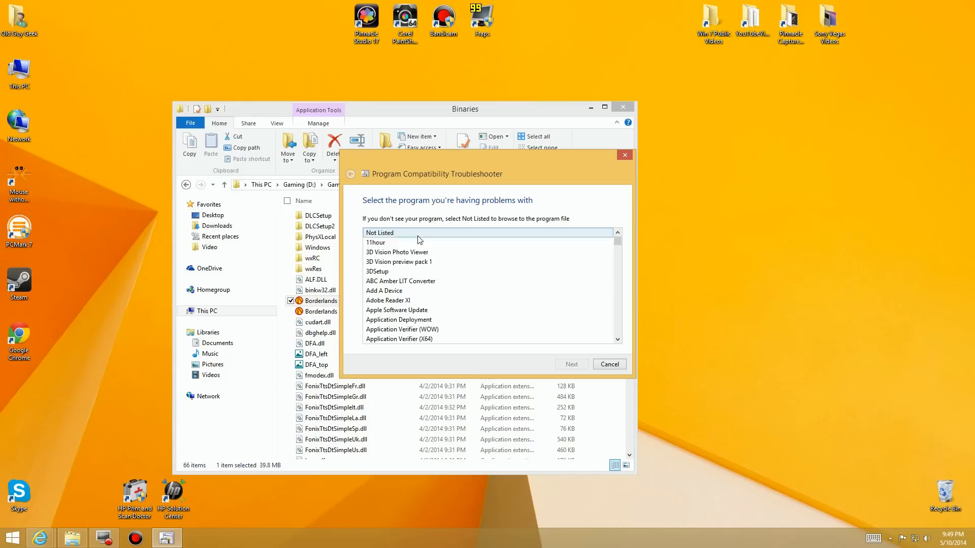
{"action": "left_click", "coordinate": [396, 310]}
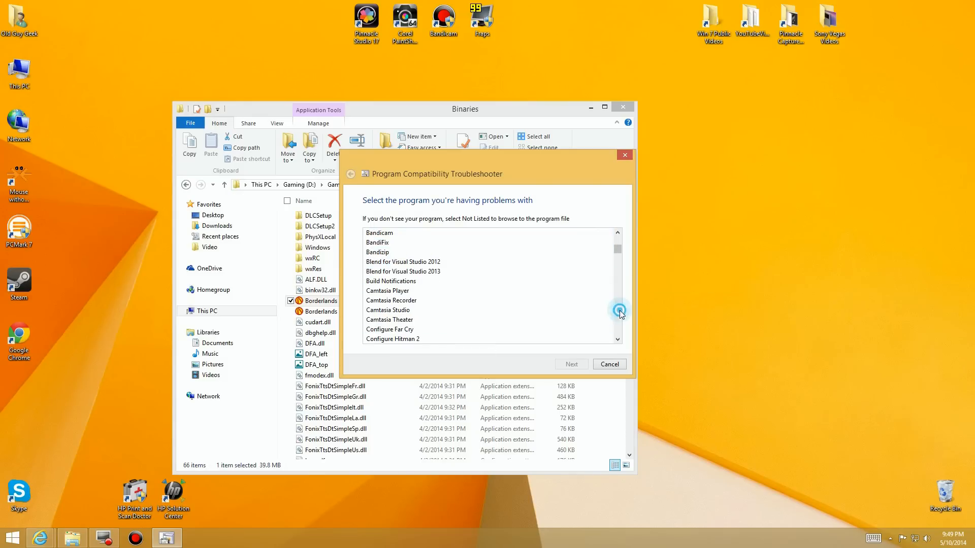
{"action": "scroll", "scroll_direction": "down", "scroll_amount": 3}
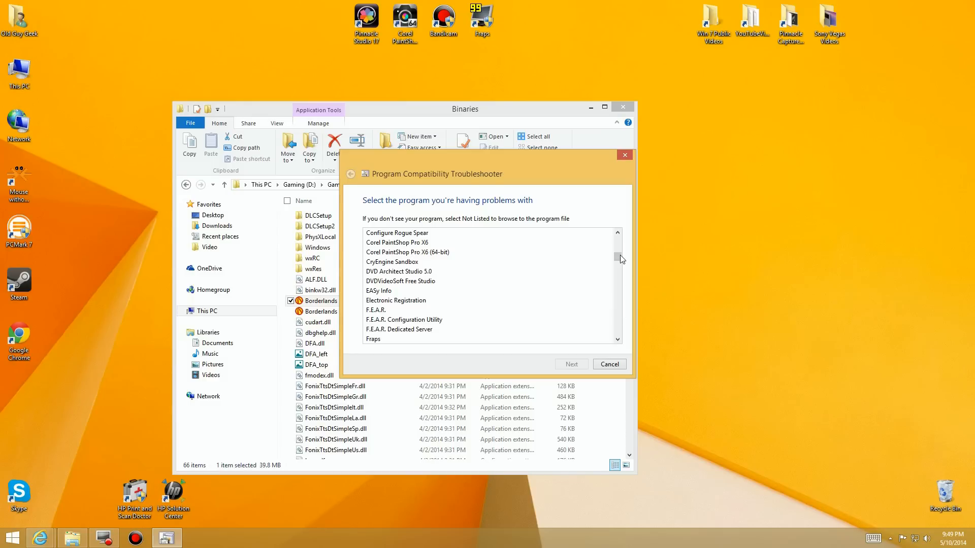
{"action": "left_click", "coordinate": [617, 233]}
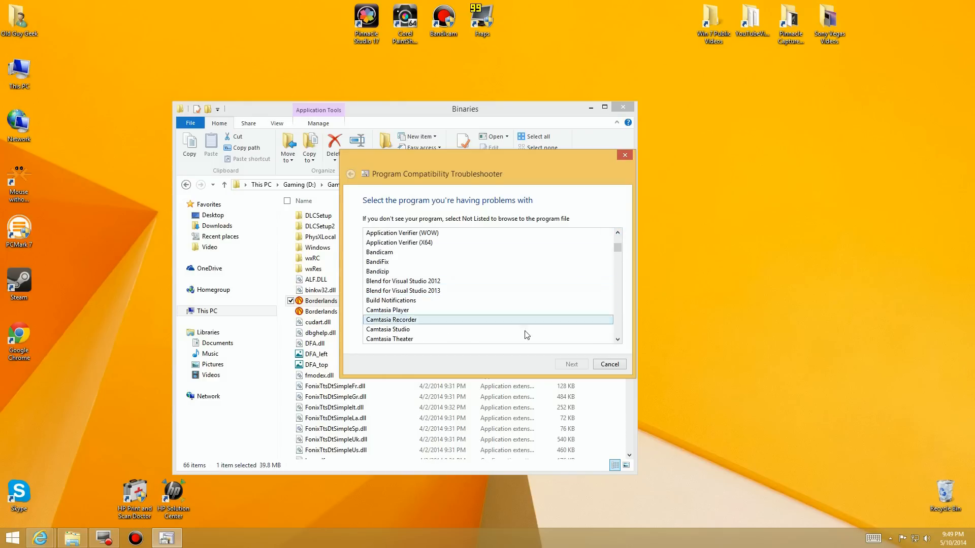
{"action": "scroll", "scroll_direction": "down", "scroll_amount": 3}
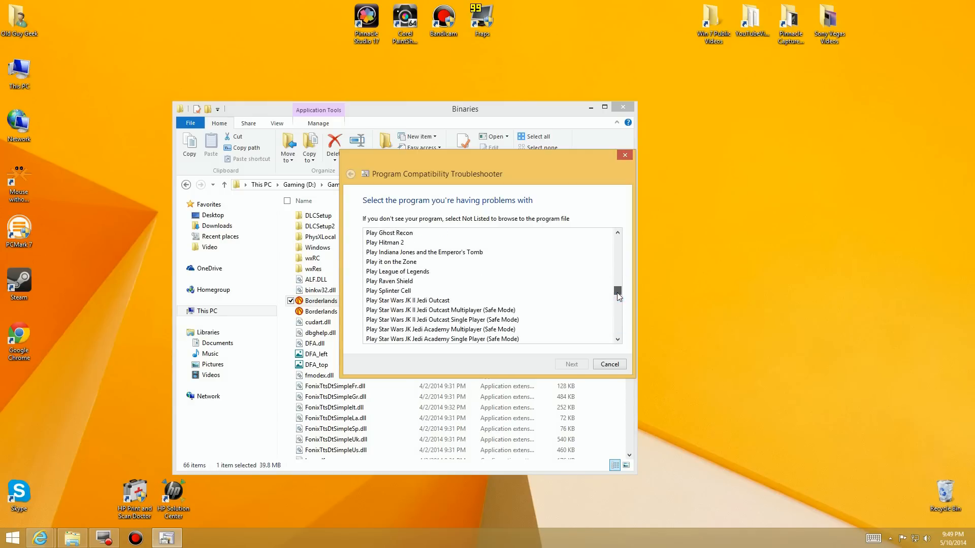
{"action": "scroll", "scroll_direction": "down", "scroll_amount": 3}
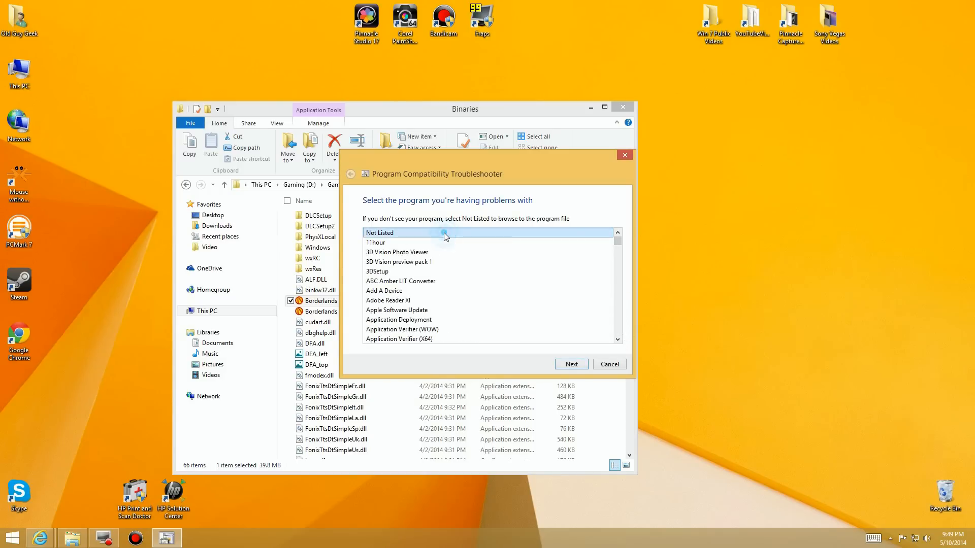
Browse for the program file starting at This PC > Gaming (D:) > Games > Steam
{"action": "left_click", "coordinate": [570, 364]}
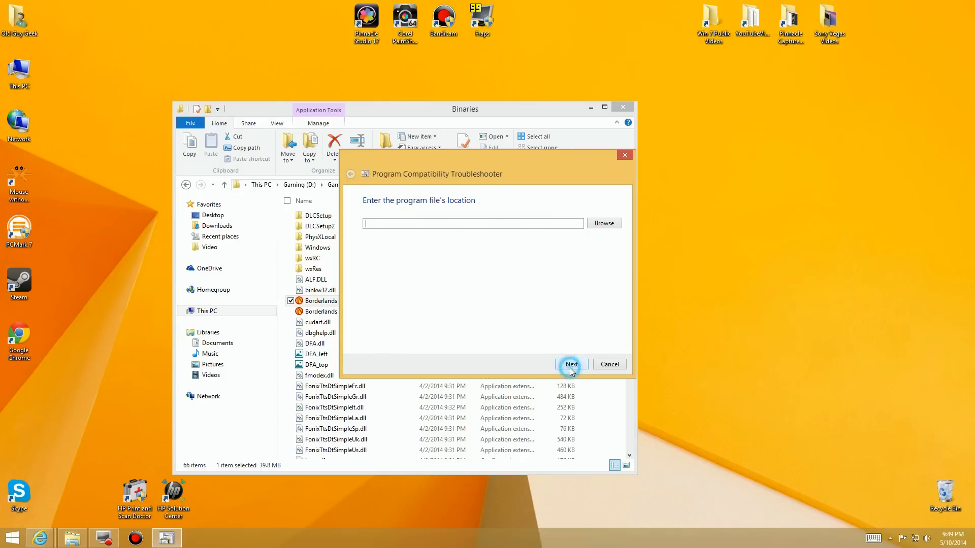
{"action": "left_click", "coordinate": [603, 222]}
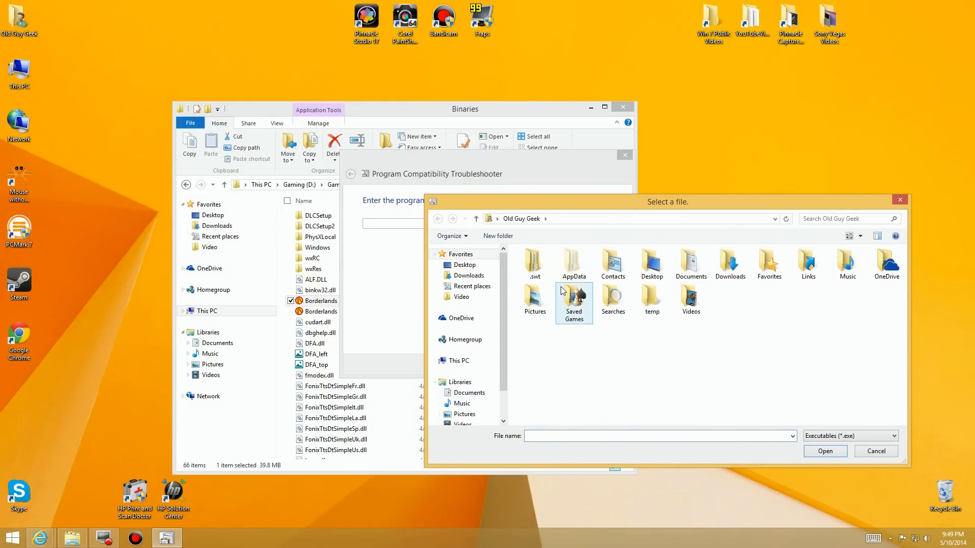
{"action": "left_click", "coordinate": [457, 360]}
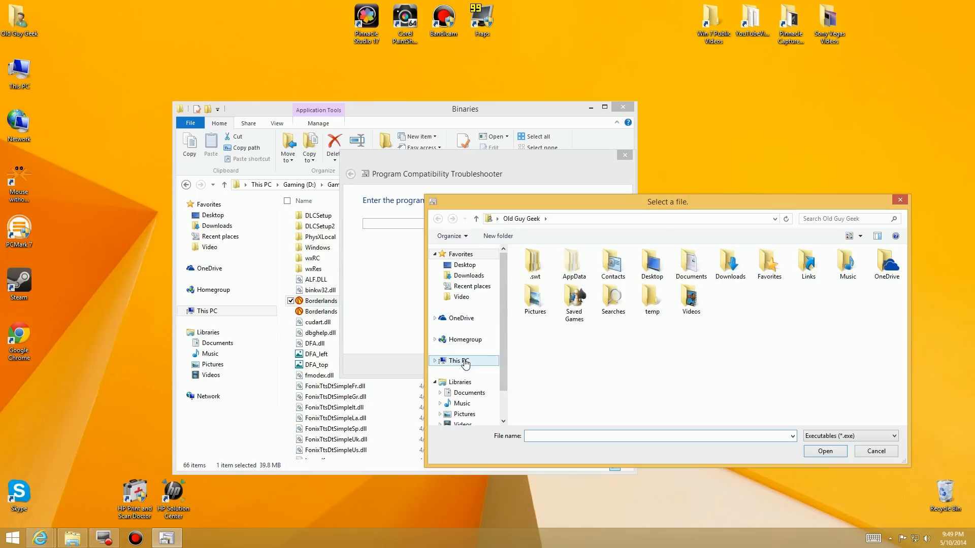
{"action": "left_click", "coordinate": [456, 360]}
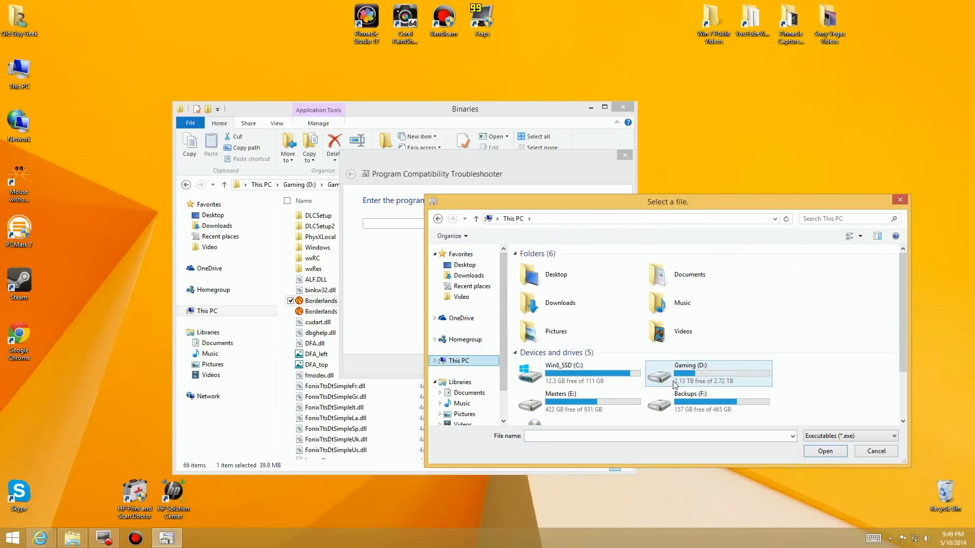
{"action": "double_click", "coordinate": [689, 365]}
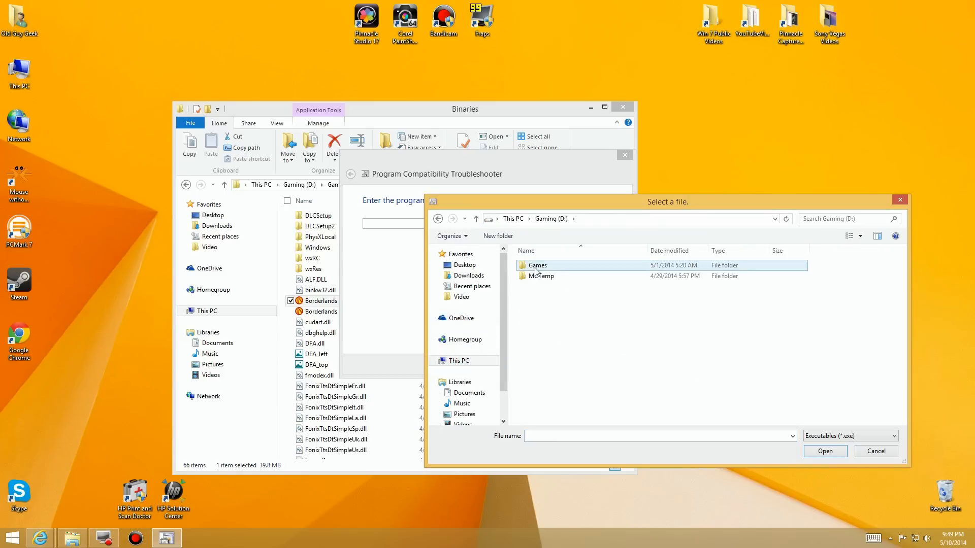
{"action": "double_click", "coordinate": [537, 265]}
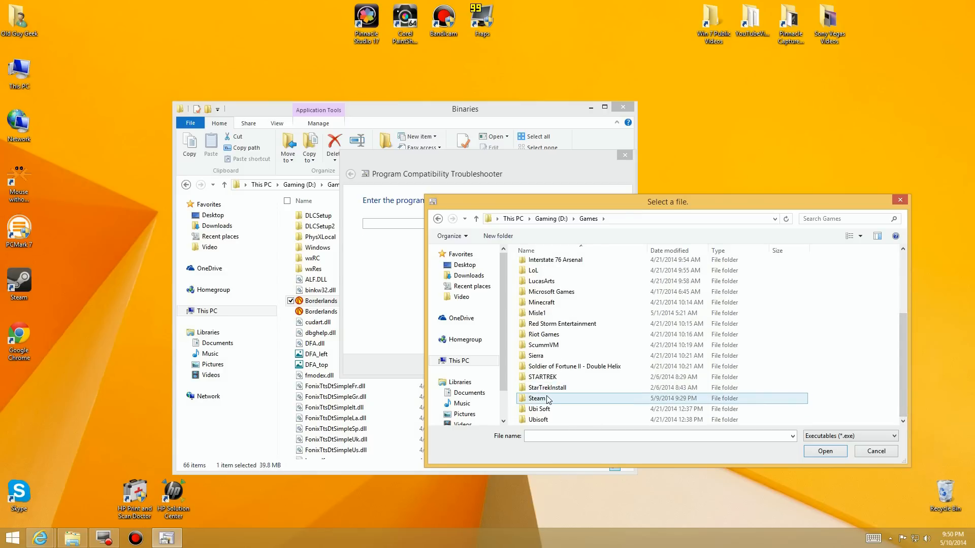
{"action": "double_click", "coordinate": [538, 398]}
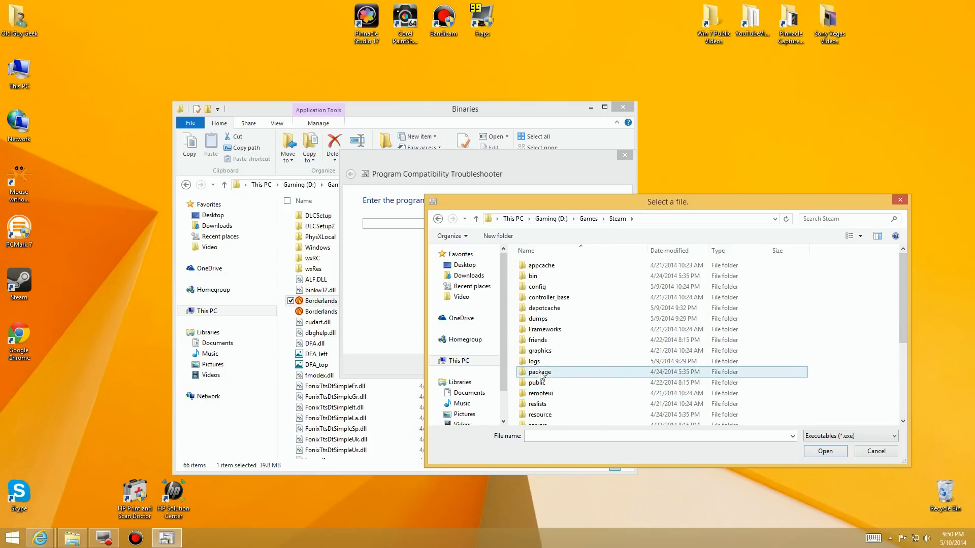
Continue through steamapps > common > Borderlands > Binaries to reach Borderlands.exe
{"action": "left_click", "coordinate": [549, 297]}
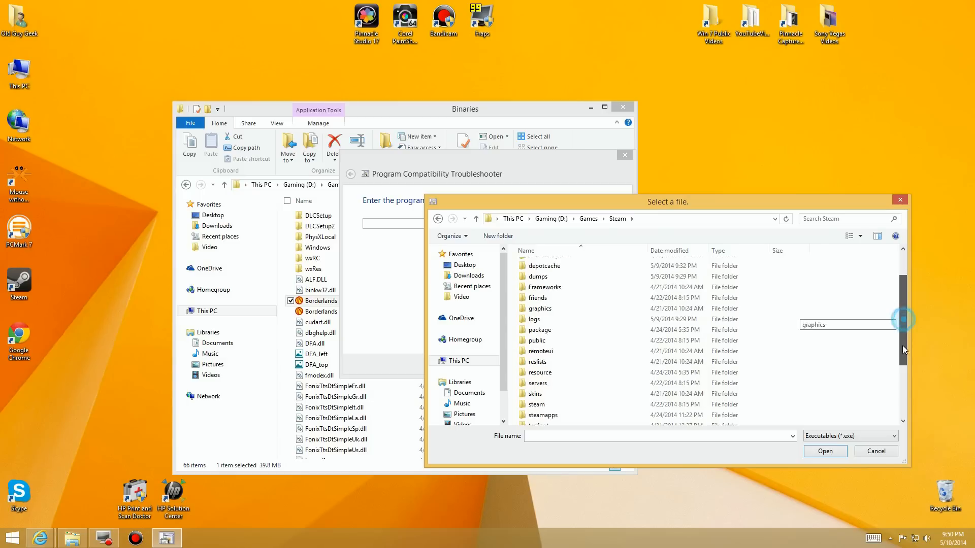
{"action": "double_click", "coordinate": [544, 414]}
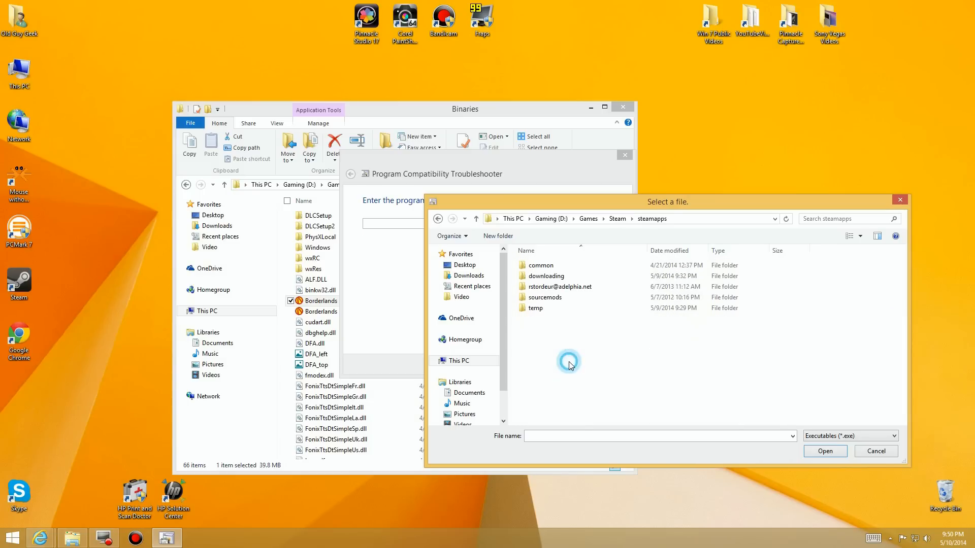
{"action": "double_click", "coordinate": [540, 265]}
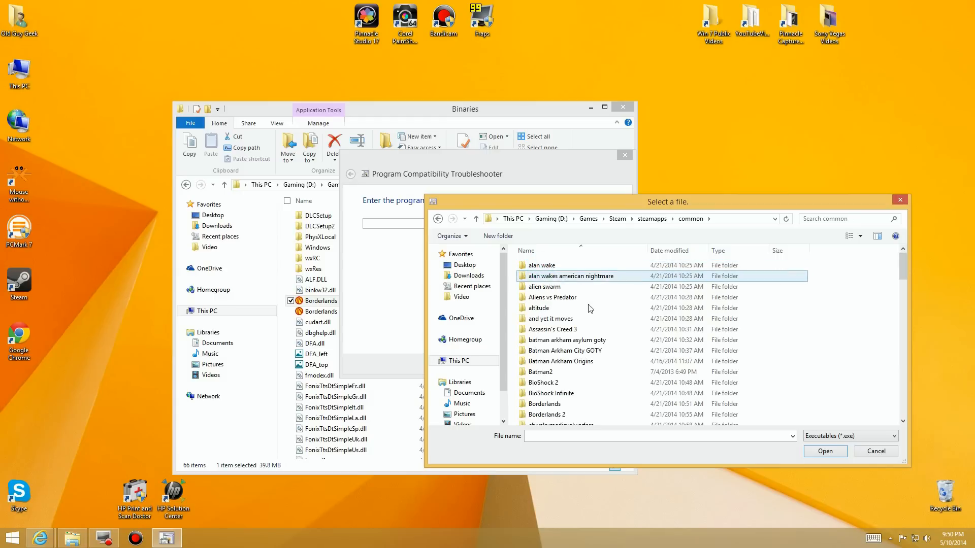
{"action": "left_click", "coordinate": [541, 371]}
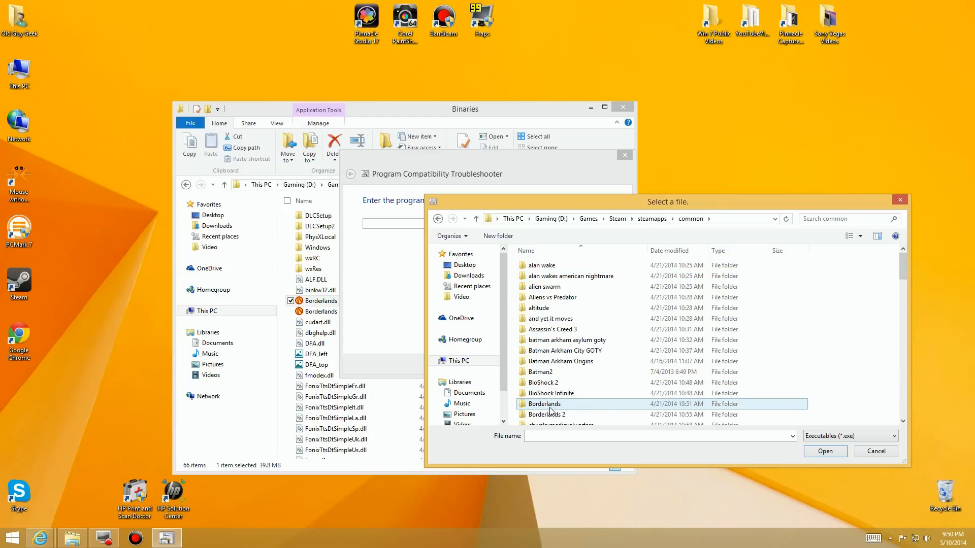
{"action": "double_click", "coordinate": [544, 404]}
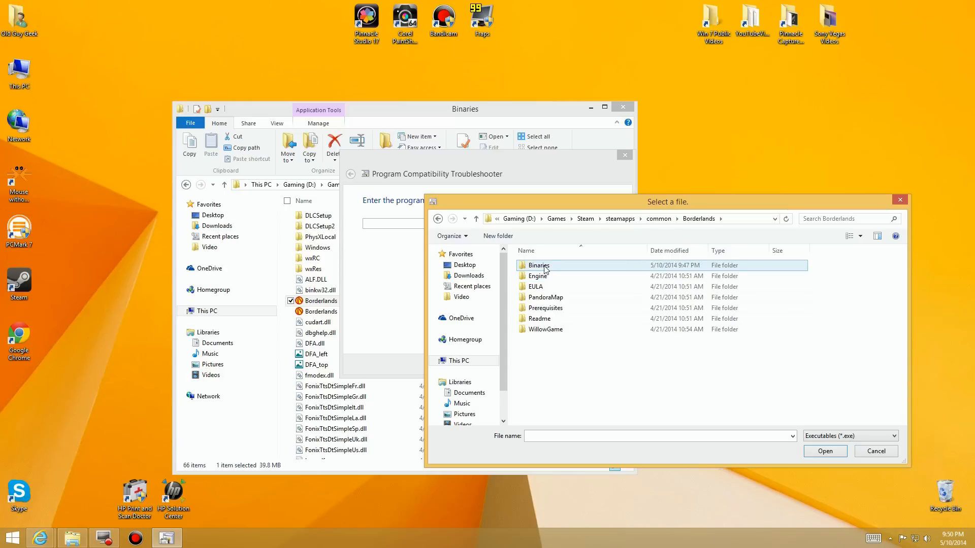
{"action": "double_click", "coordinate": [538, 265]}
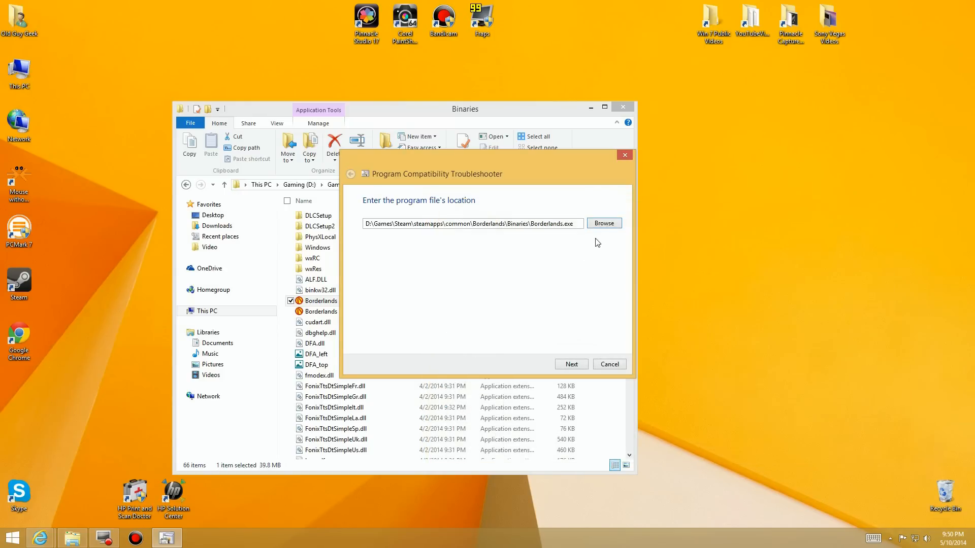
Accept the executable, apply the recommended Windows 7 compatibility settings, and start the test
{"action": "left_click", "coordinate": [570, 363]}
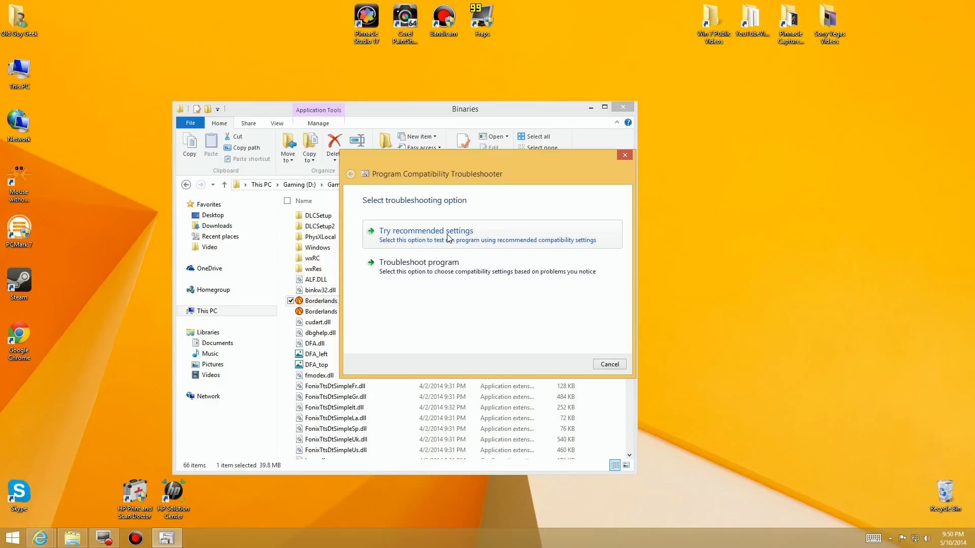
{"action": "left_click", "coordinate": [426, 230]}
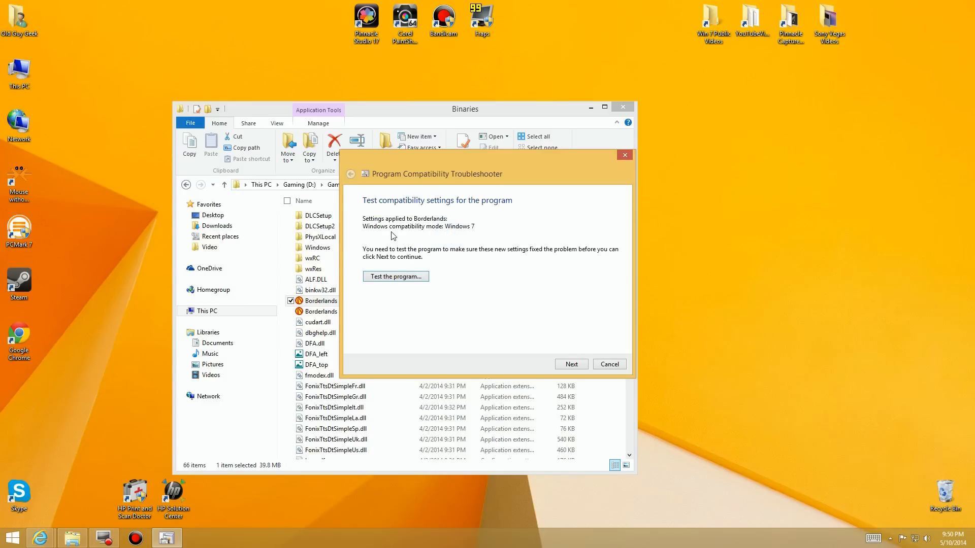
{"action": "mouse_move", "coordinate": [371, 234]}
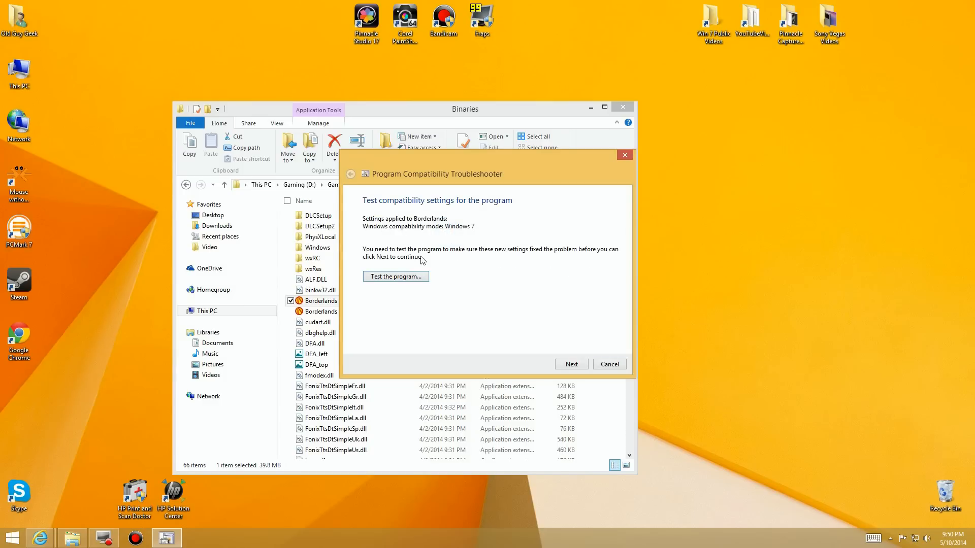
{"action": "mouse_move", "coordinate": [611, 260]}
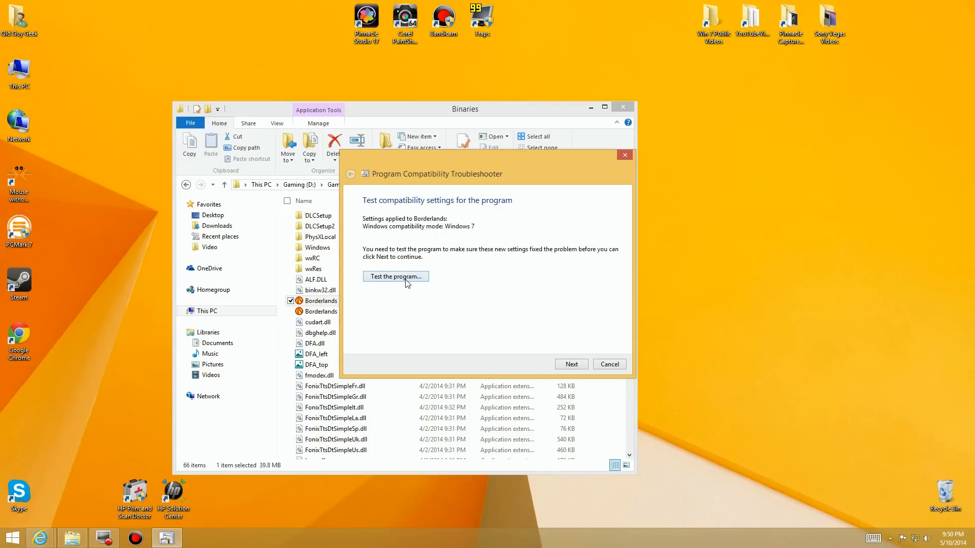
{"action": "left_click", "coordinate": [395, 277]}
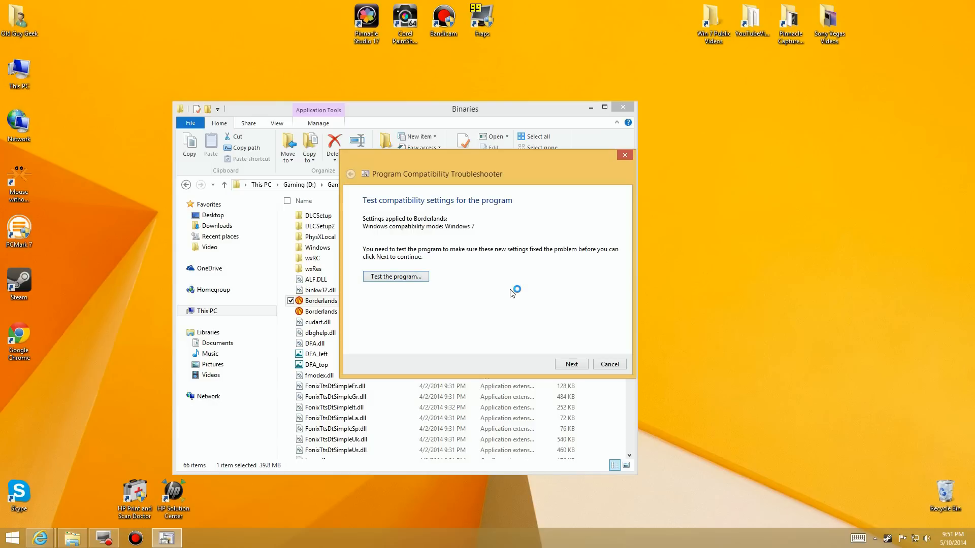
Launch Borderlands under the Windows 7 compatibility test settings
{"action": "left_click", "coordinate": [396, 276]}
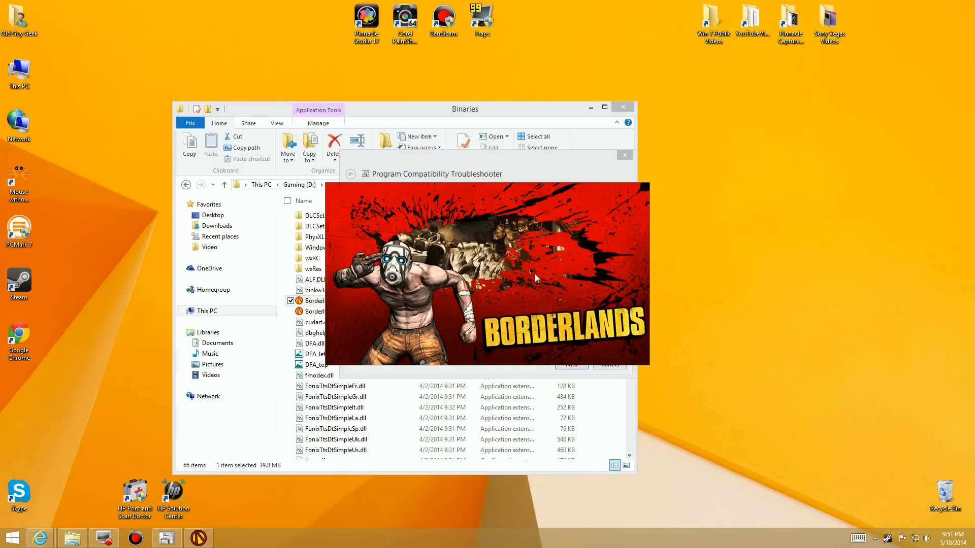
{"action": "mouse_move", "coordinate": [538, 289]}
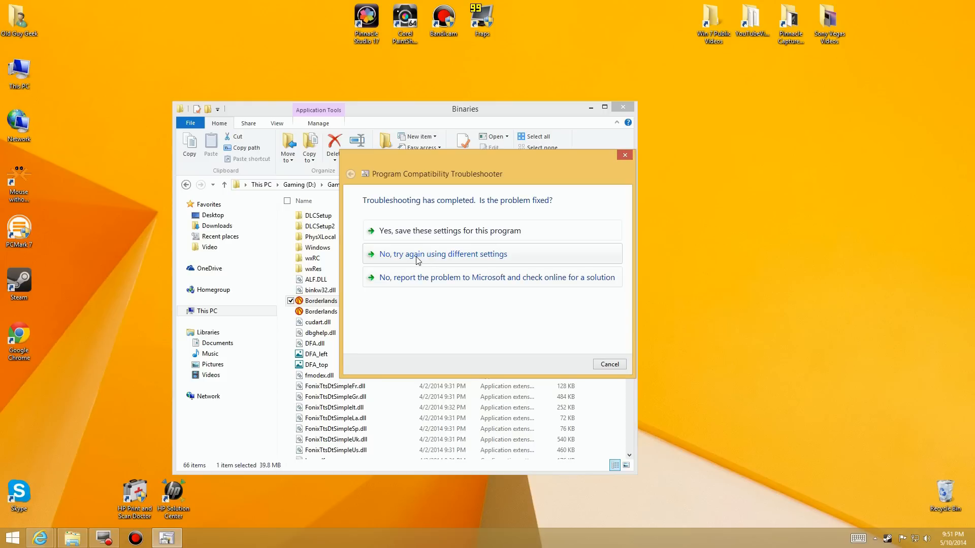
Answer 'No, try again using different settings', cancel the troubleshooter, and reopen Borderlands.exe's Properties
{"action": "left_click", "coordinate": [442, 254]}
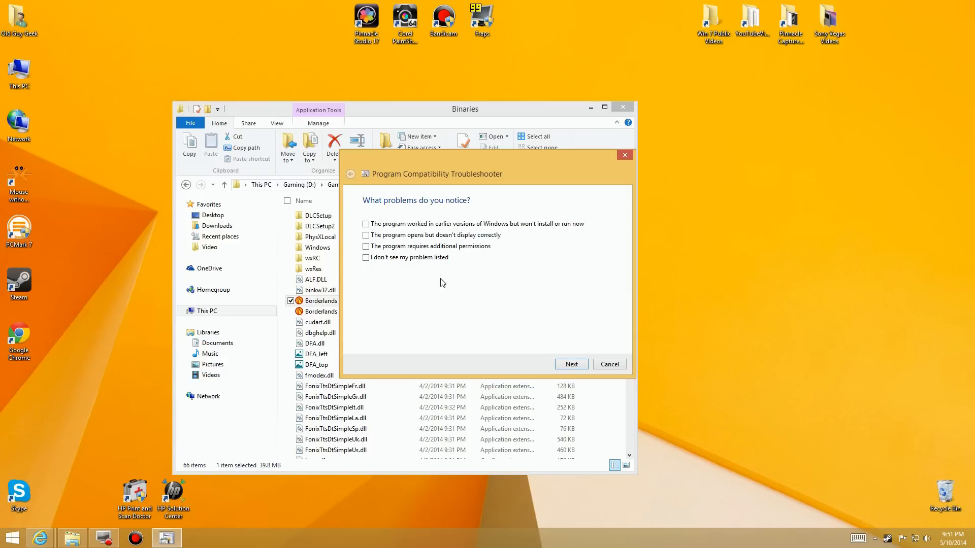
{"action": "left_click", "coordinate": [608, 363]}
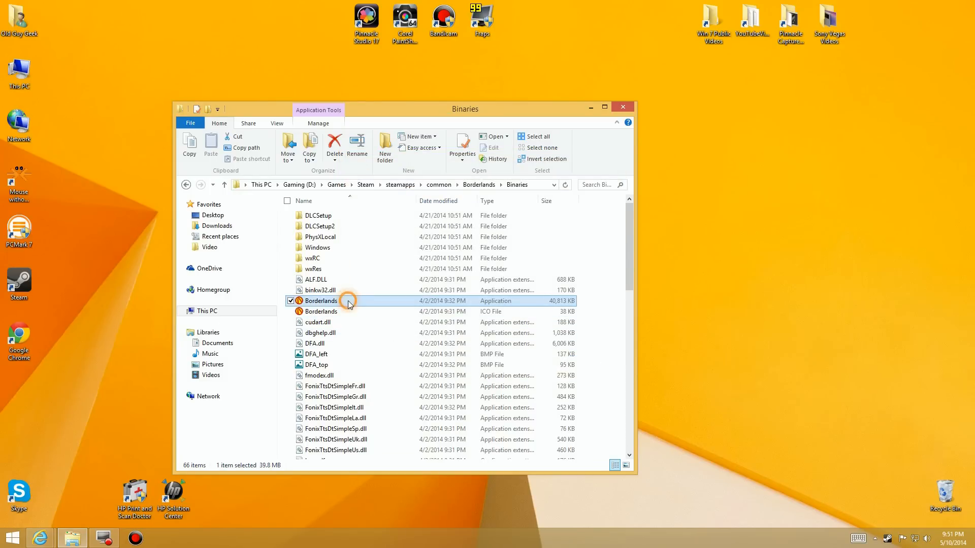
{"action": "left_click", "coordinate": [462, 144]}
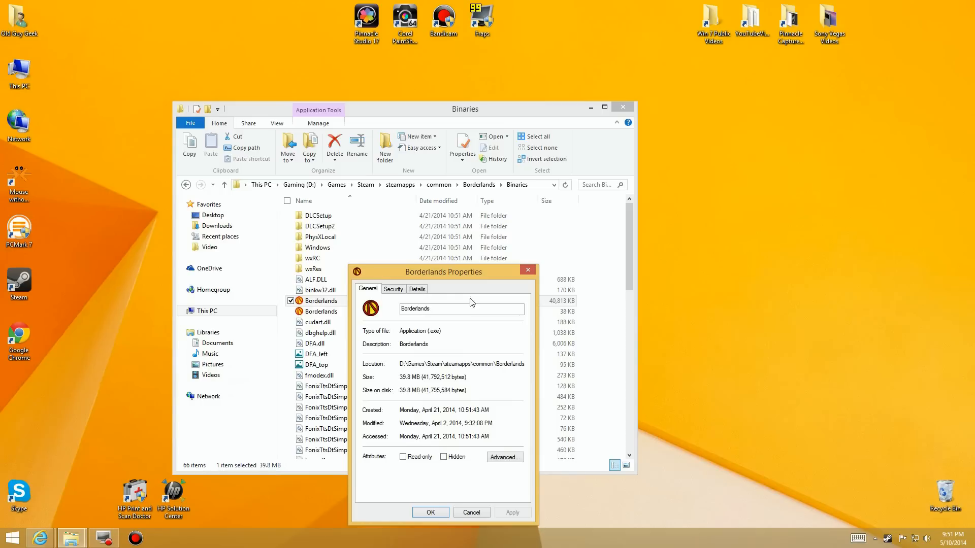